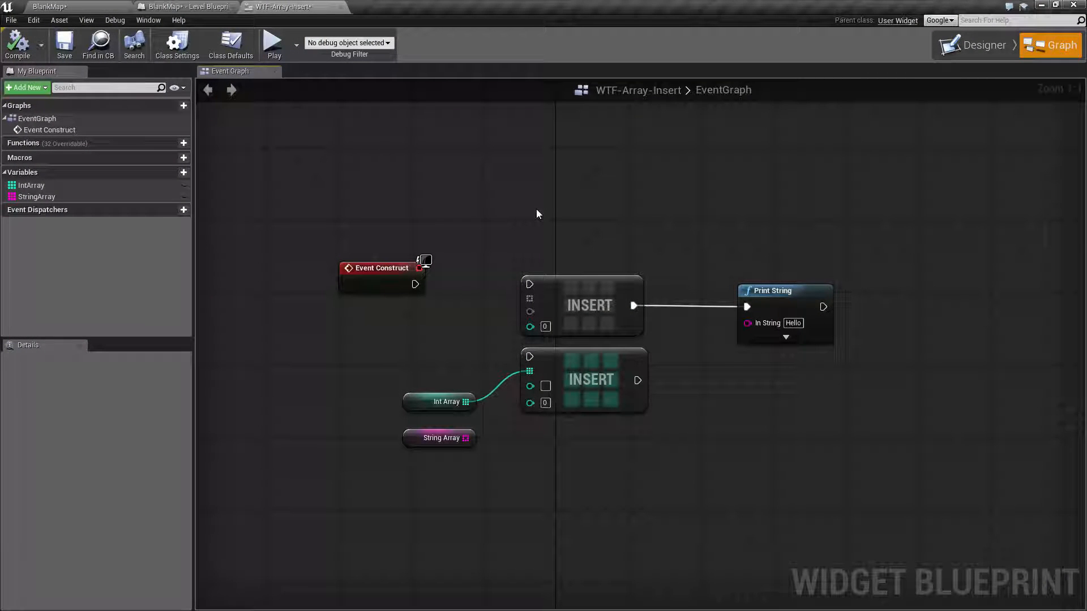
mouse_move(579, 305)
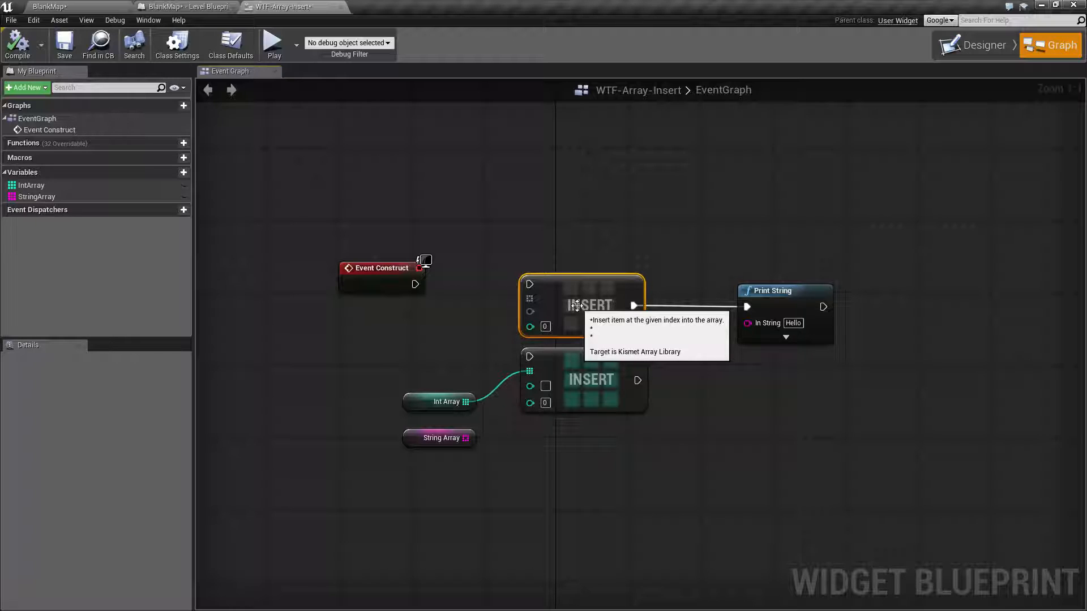
mouse_move(548, 167)
text(insert)
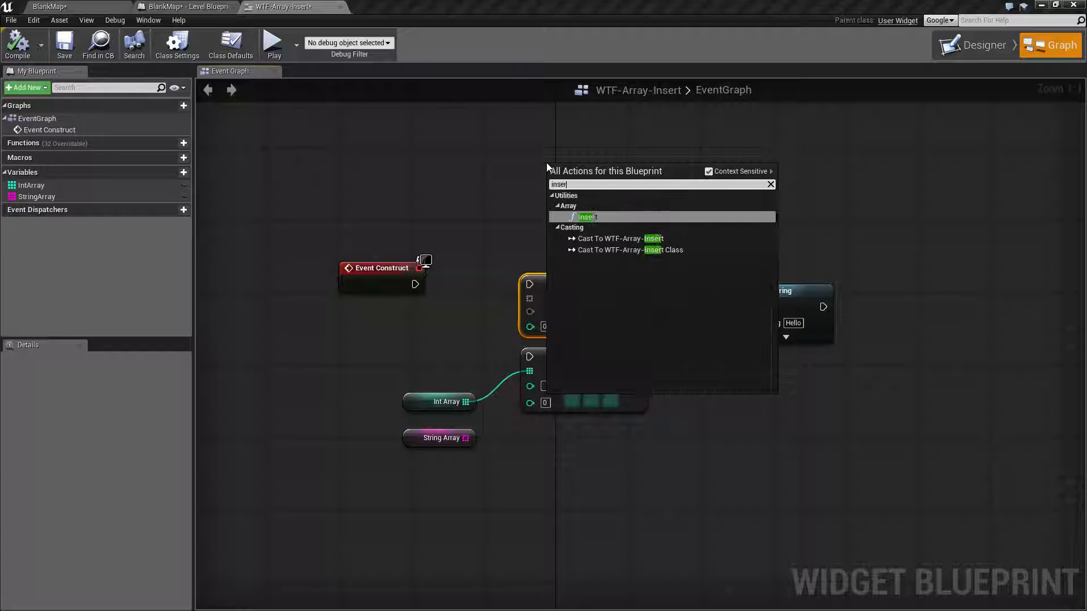
mouse_move(595, 220)
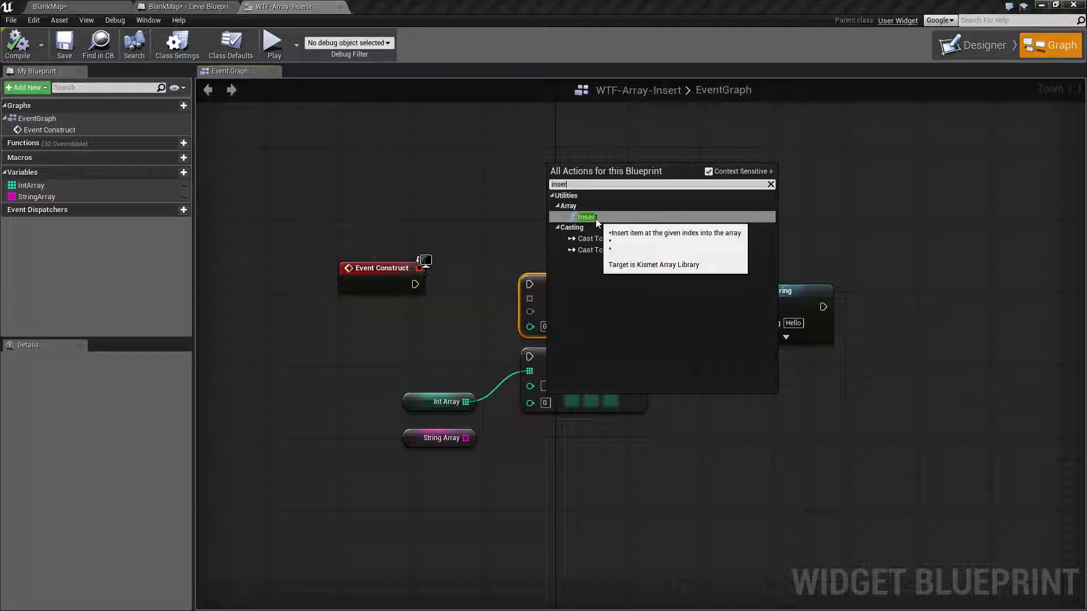
- Place an Insert node, then add an 'insert' search result from the String Array pin
click(586, 217)
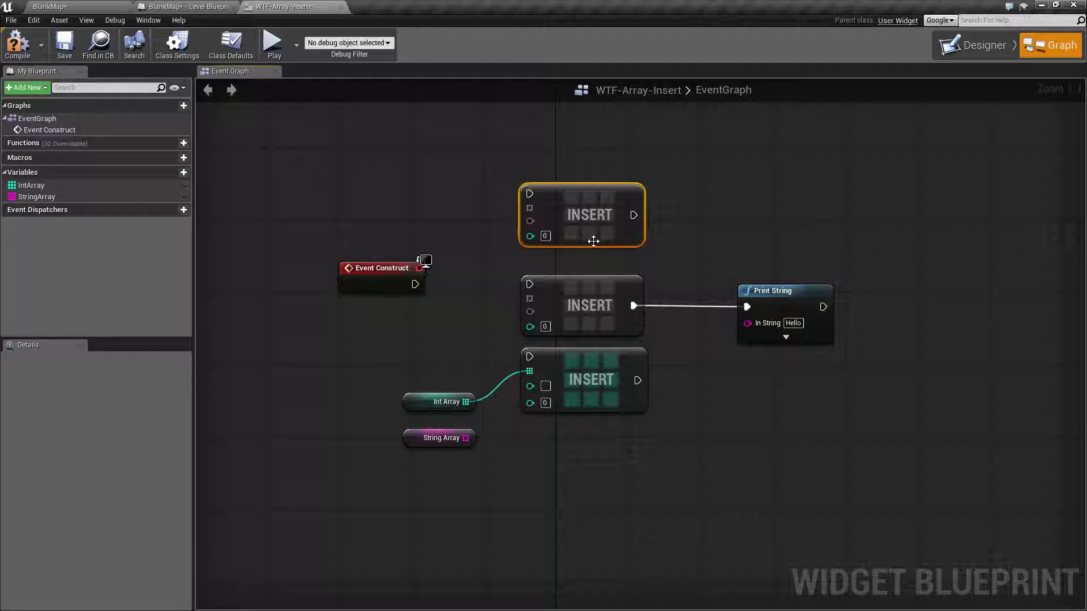
mouse_move(504, 209)
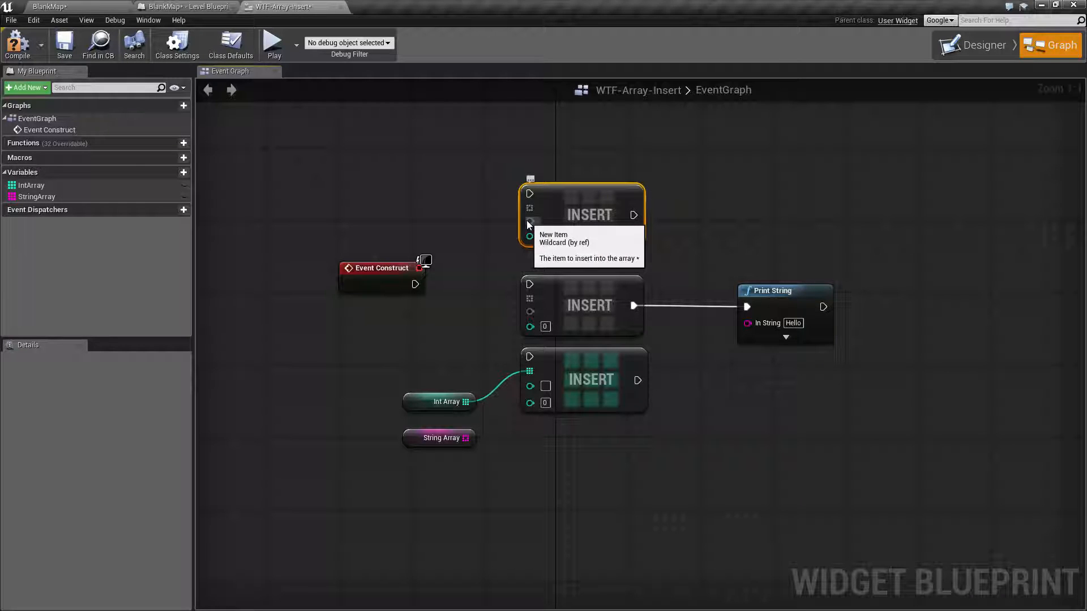
mouse_move(565, 264)
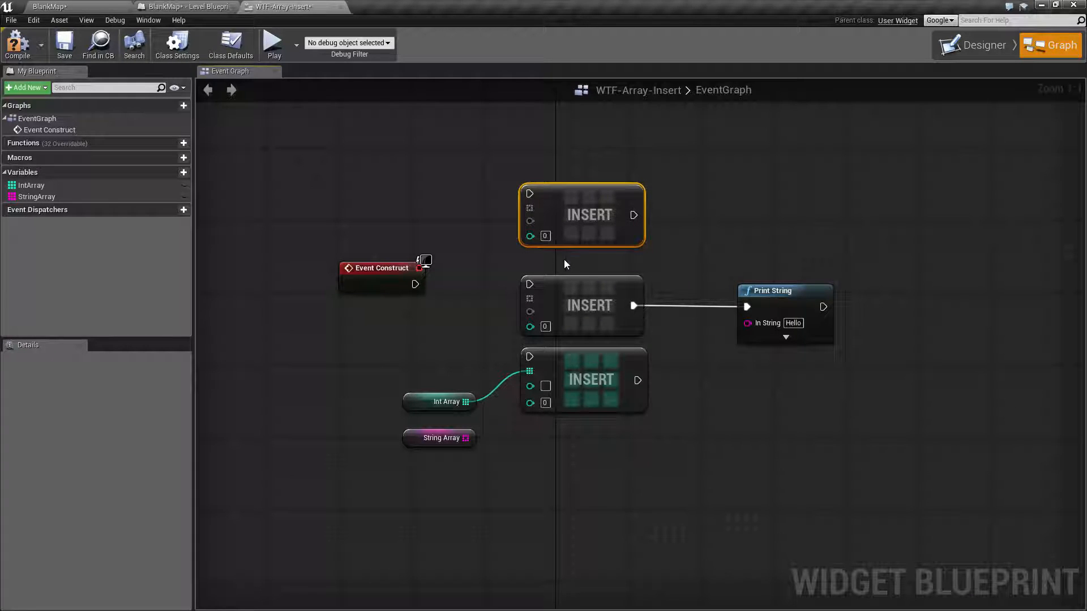
mouse_move(531, 236)
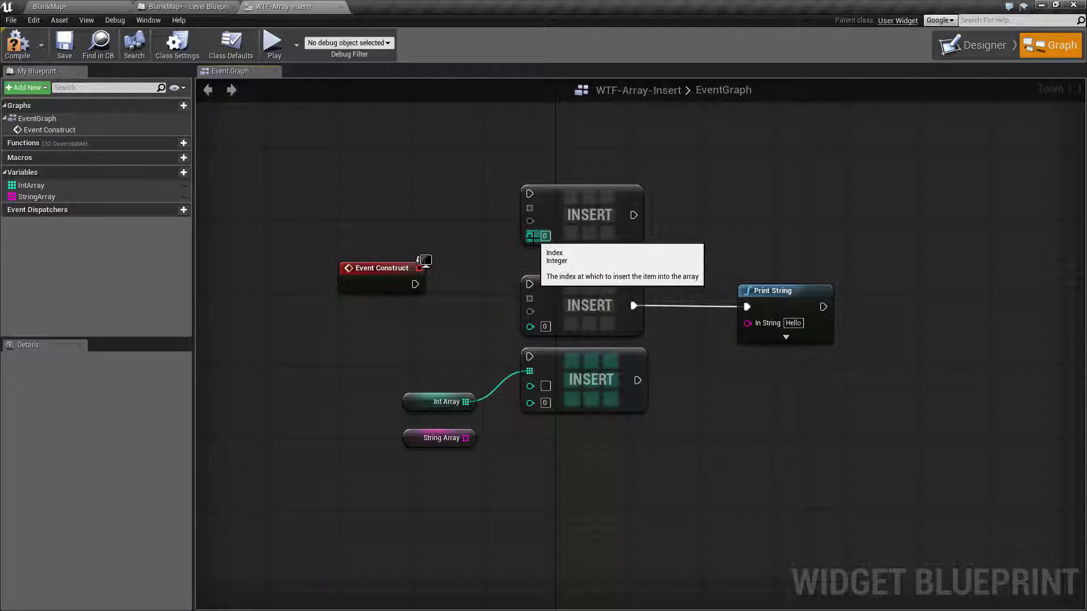
mouse_move(581, 154)
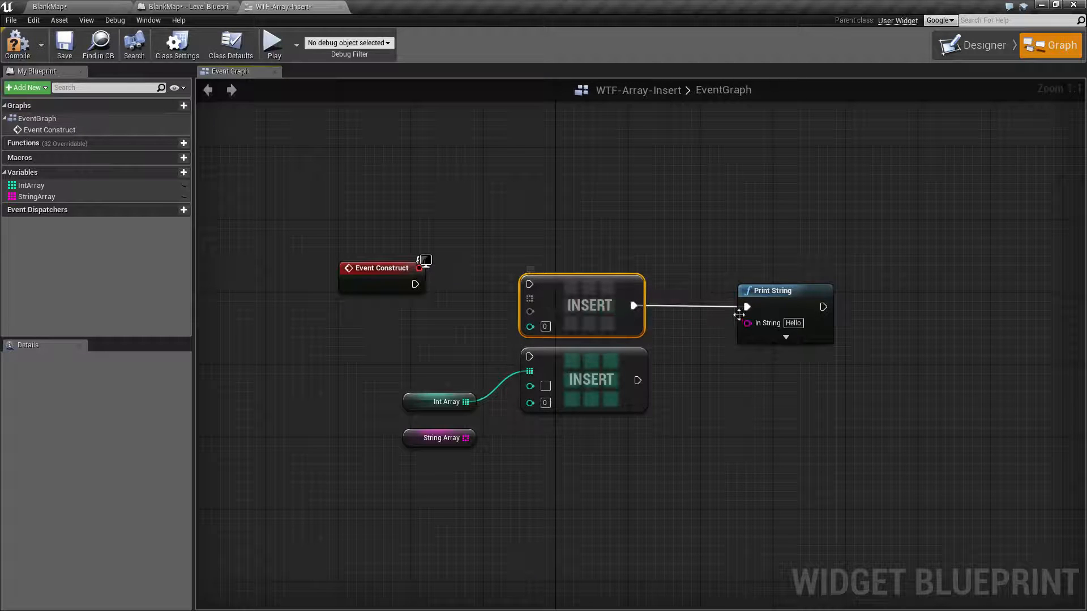
mouse_move(531, 311)
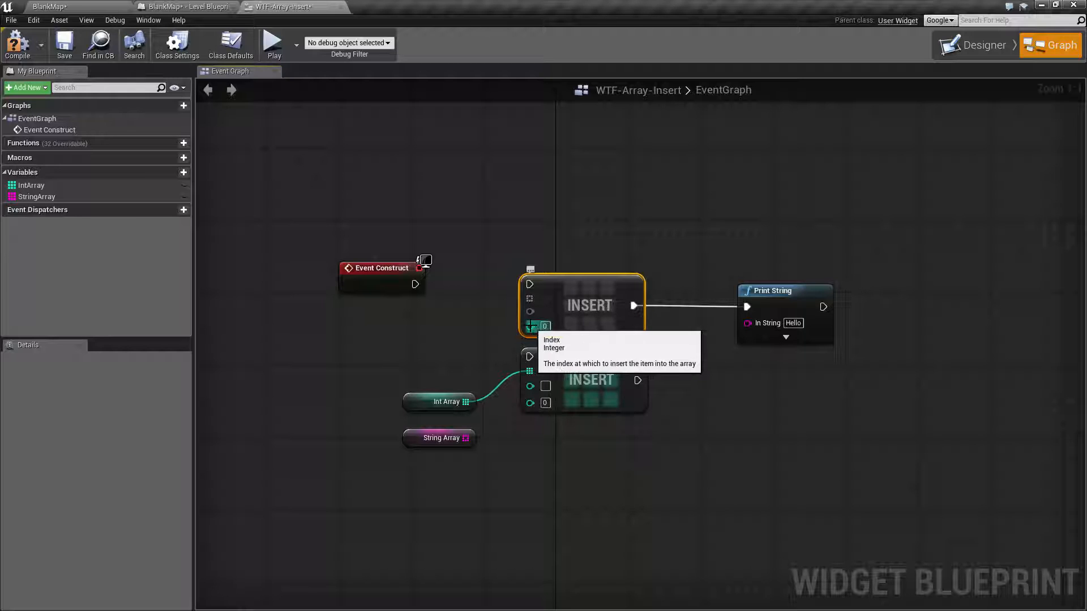
mouse_move(453, 349)
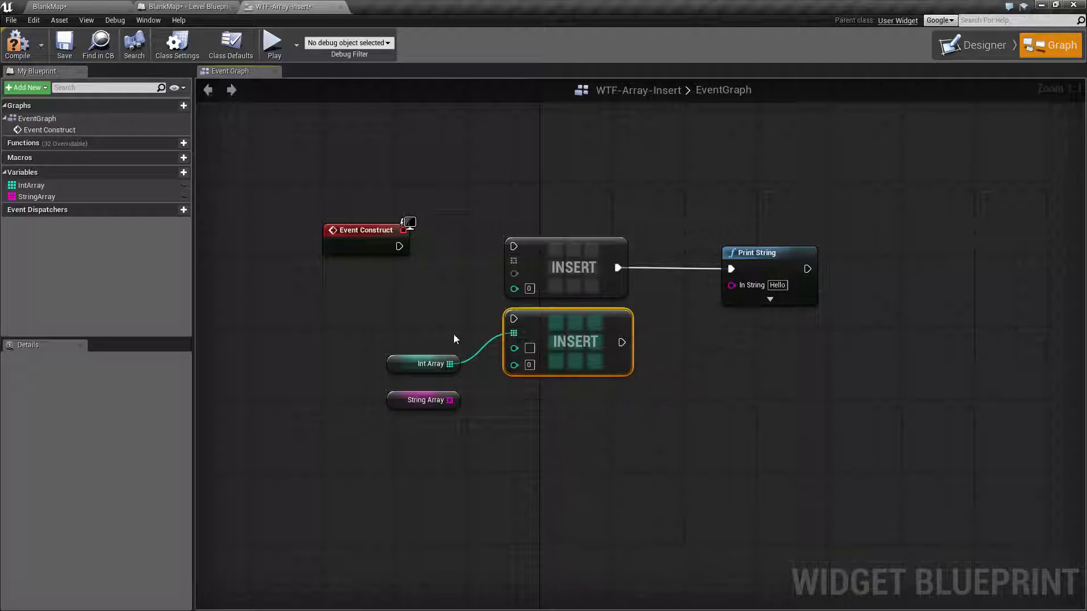
drag(450, 400, 490, 434)
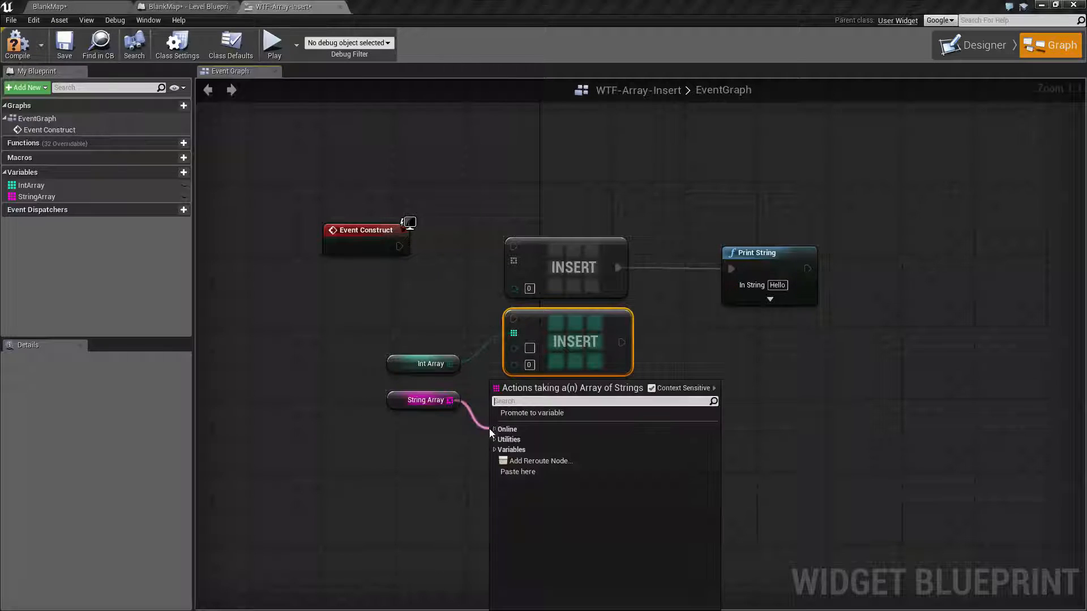
text(insert)
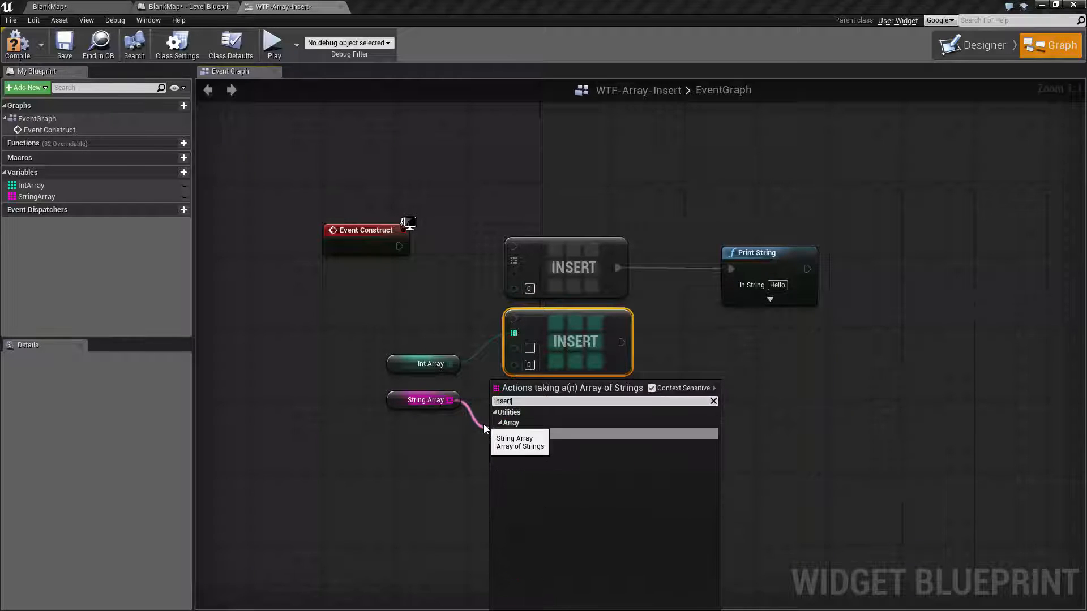
click(519, 447)
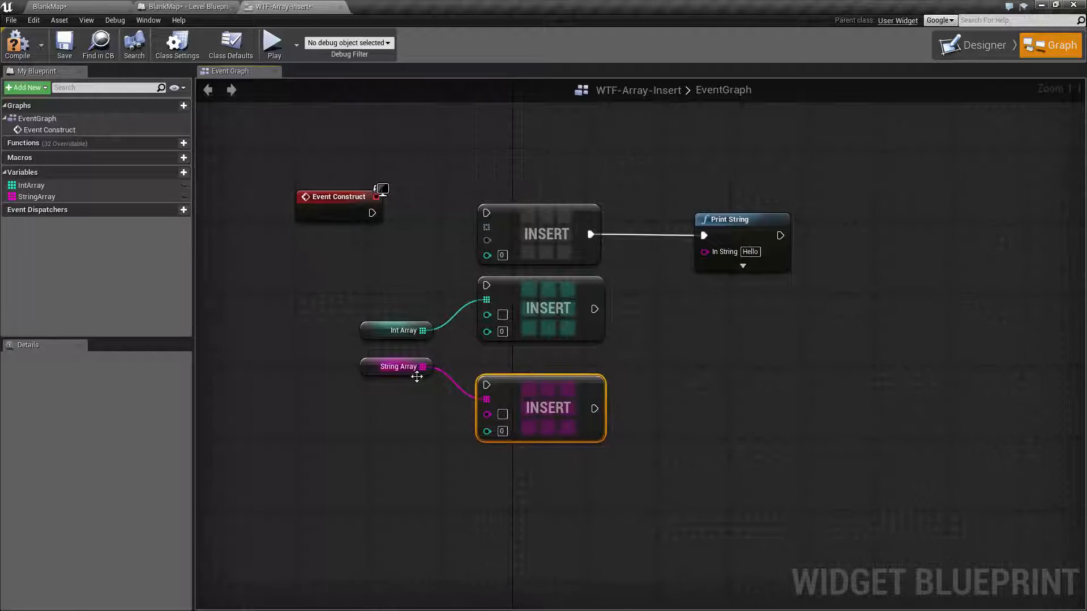
mouse_move(423, 366)
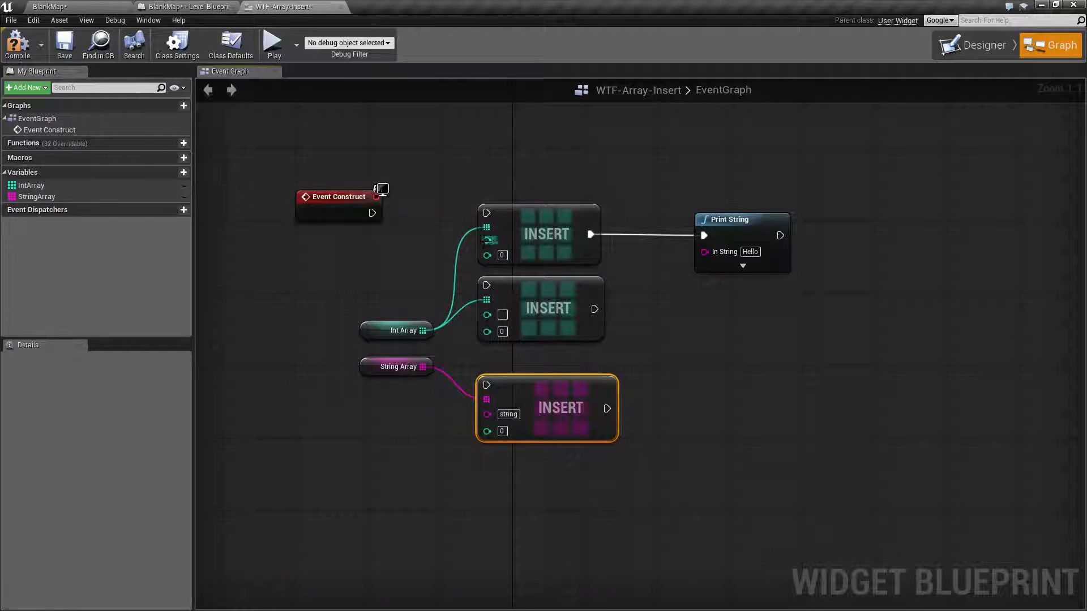
mouse_move(489, 256)
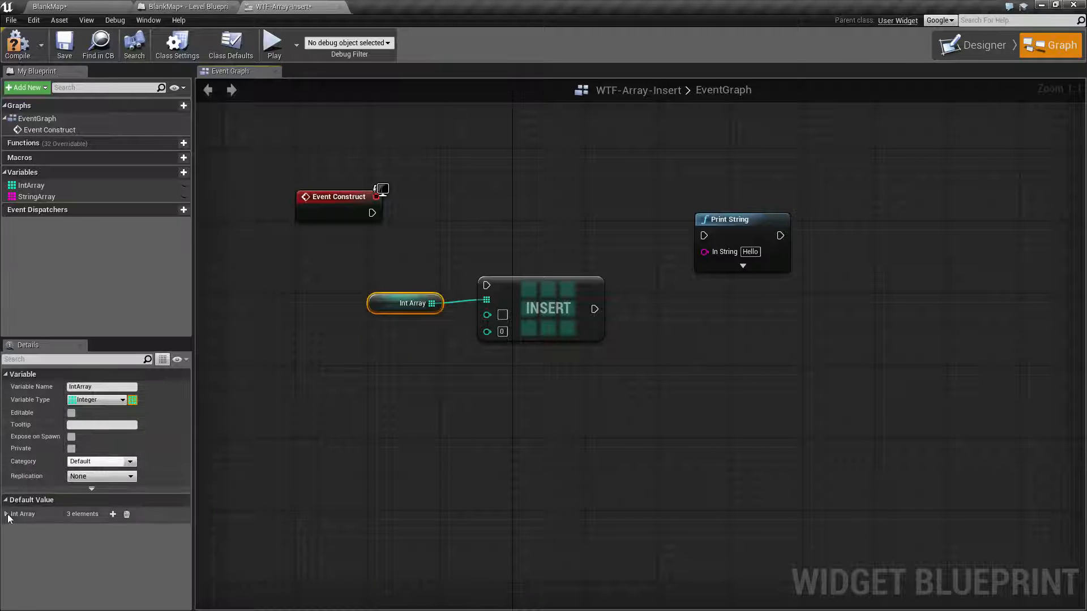
- Show IntArray's default elements and wire Event Construct's exec into the Insert node
click(7, 513)
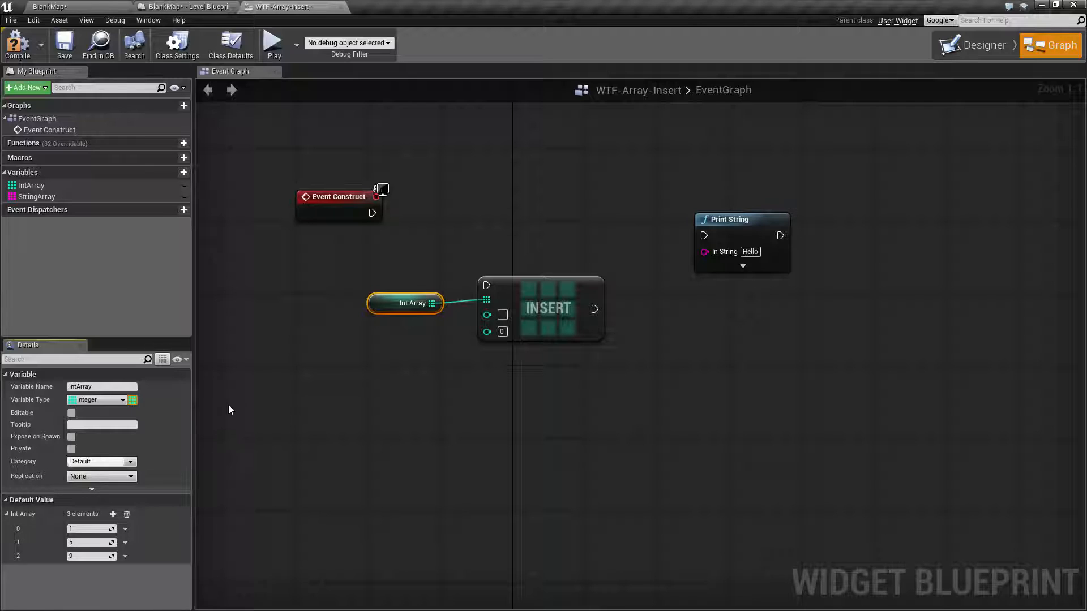
mouse_move(237, 405)
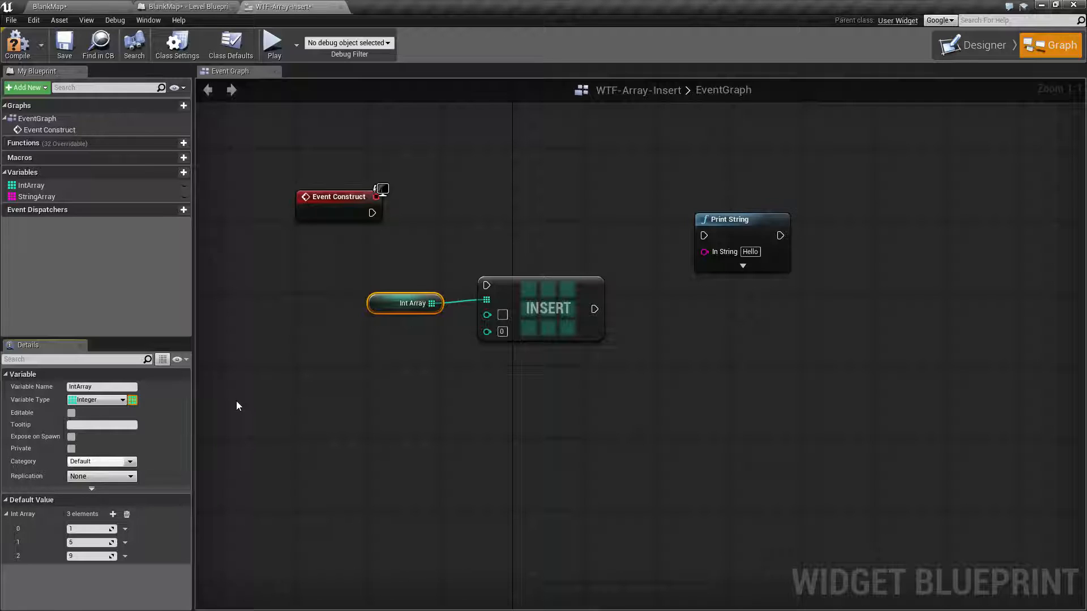
mouse_move(251, 393)
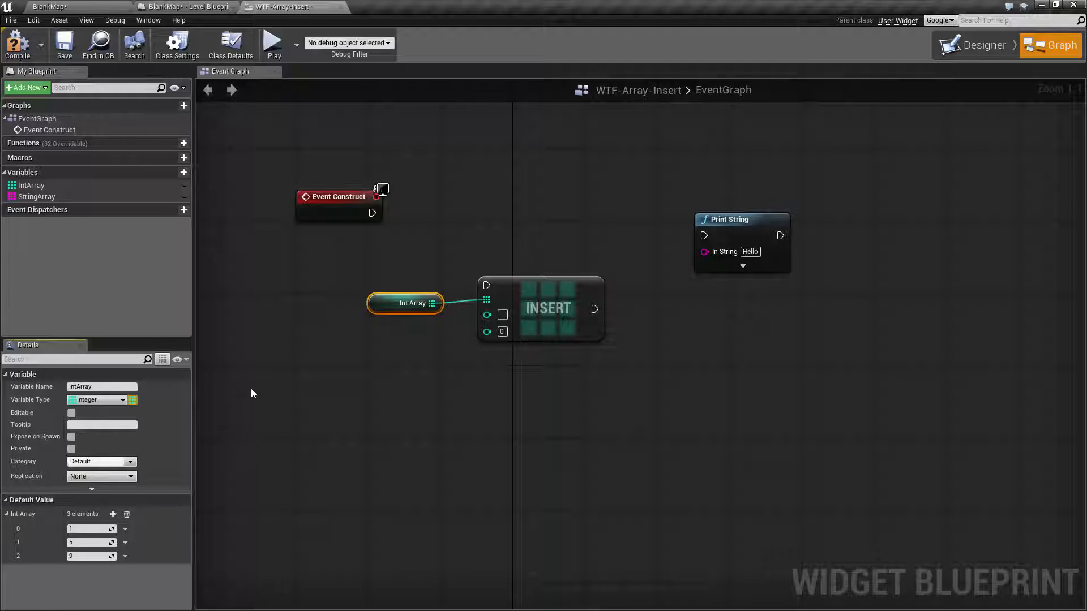
mouse_move(493, 315)
text(3)
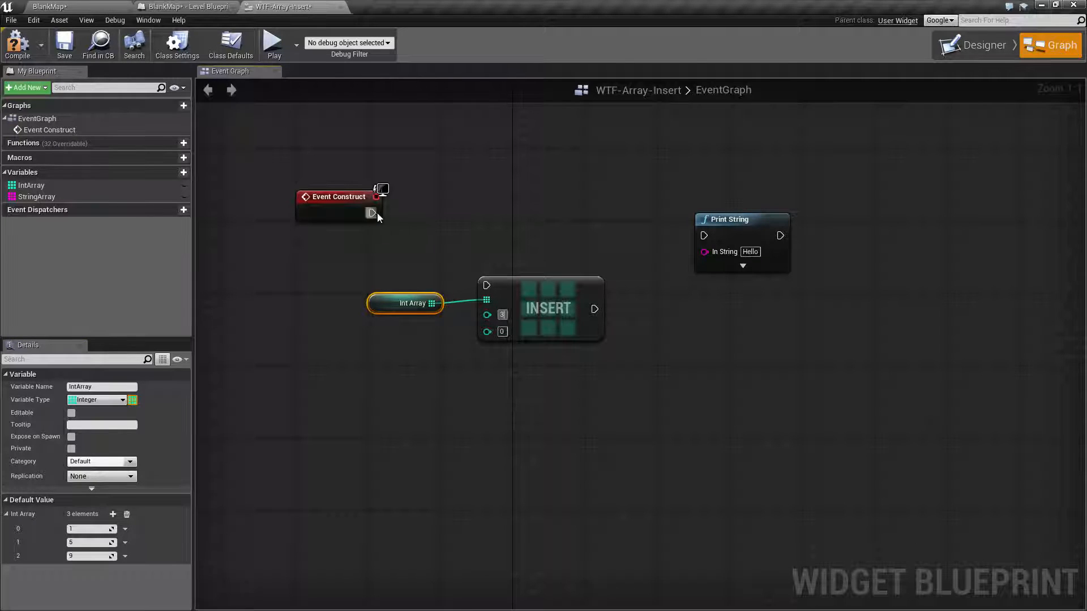
drag(371, 213, 487, 284)
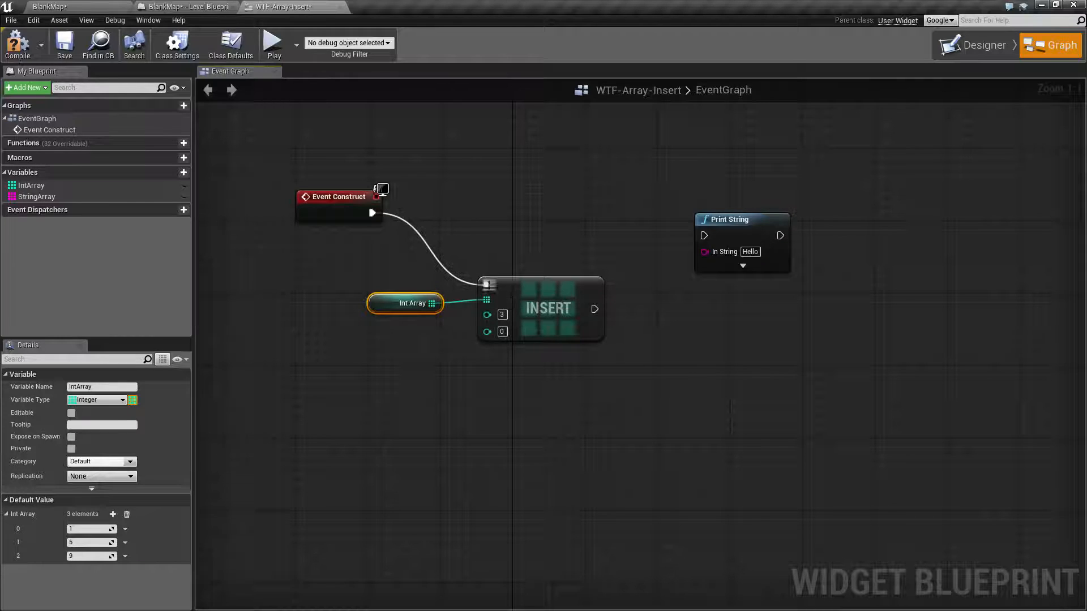
mouse_move(501, 331)
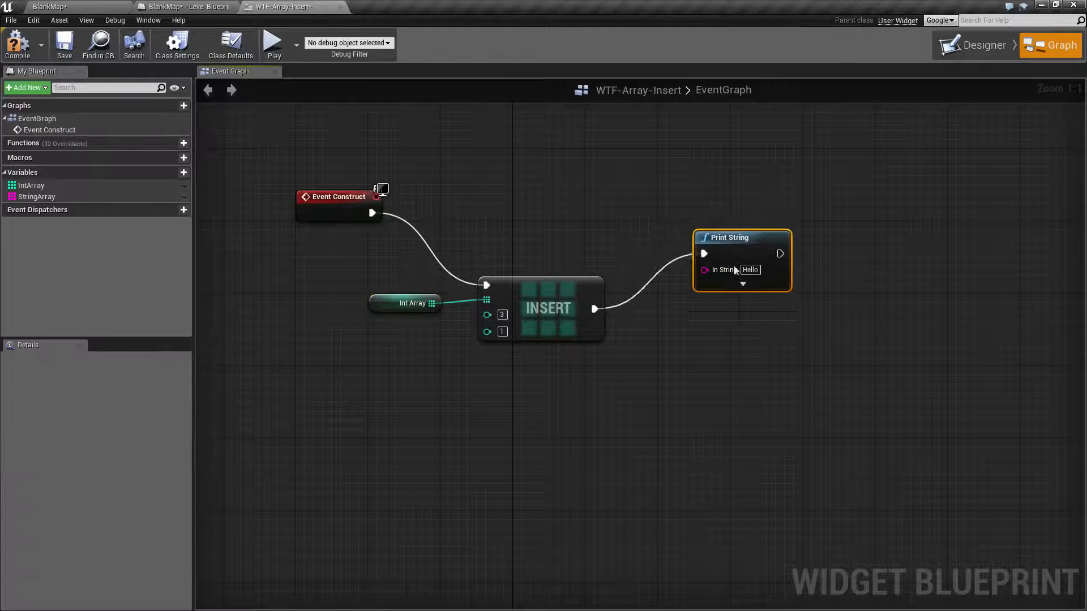
- Align Print String with the Insert node, then play the simulation and stop it
drag(742, 237, 731, 291)
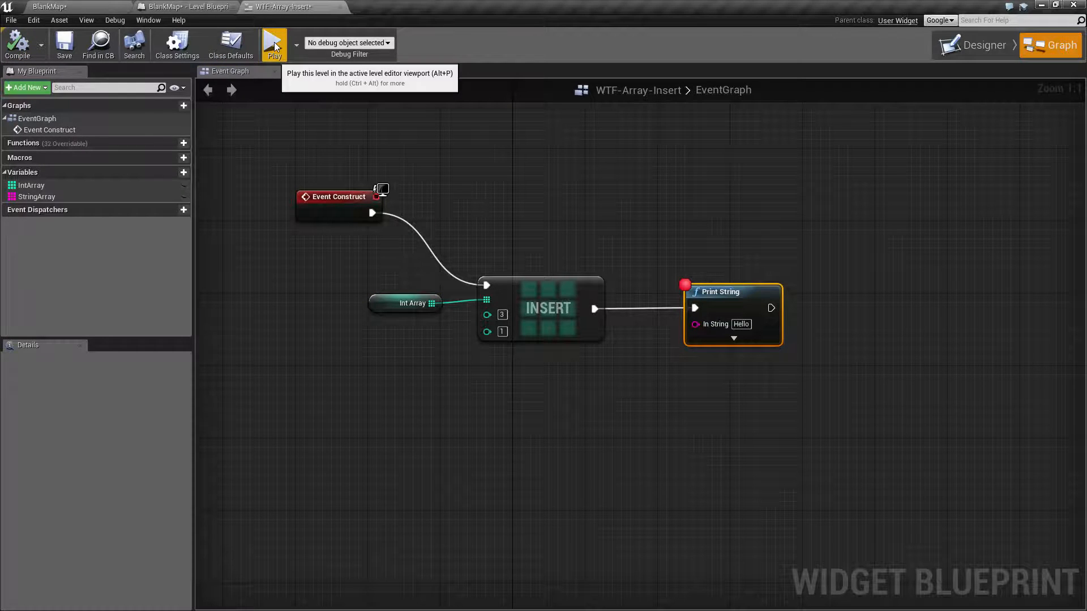
click(274, 43)
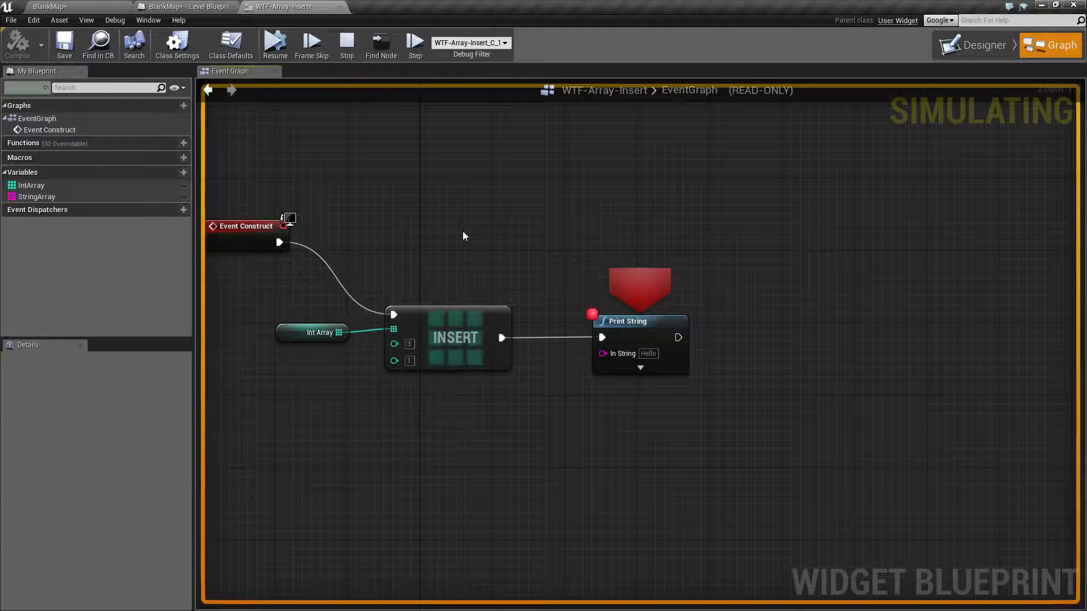
click(346, 43)
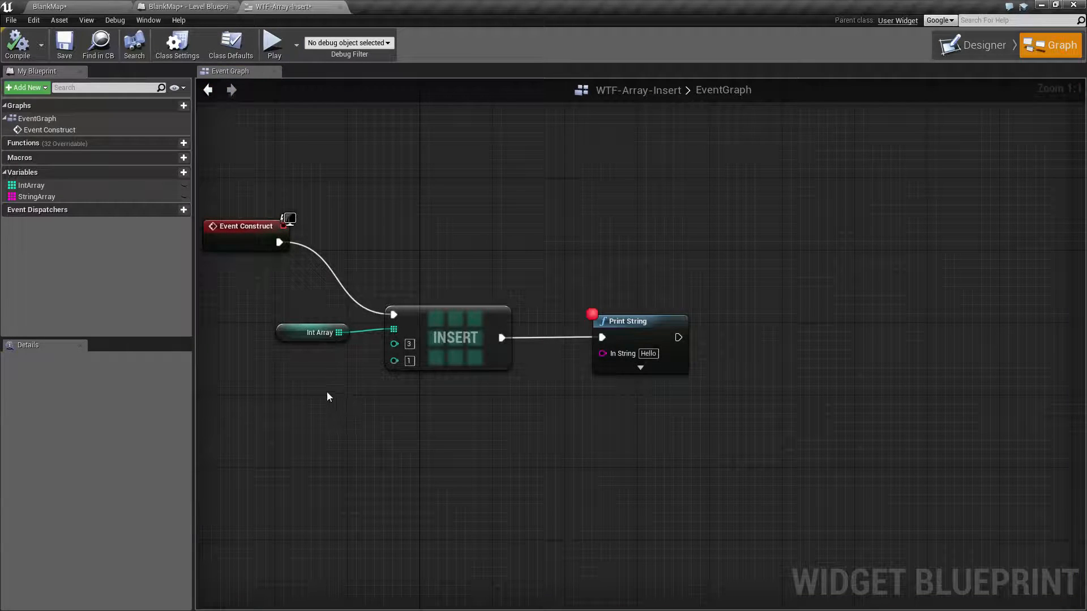
click(319, 333)
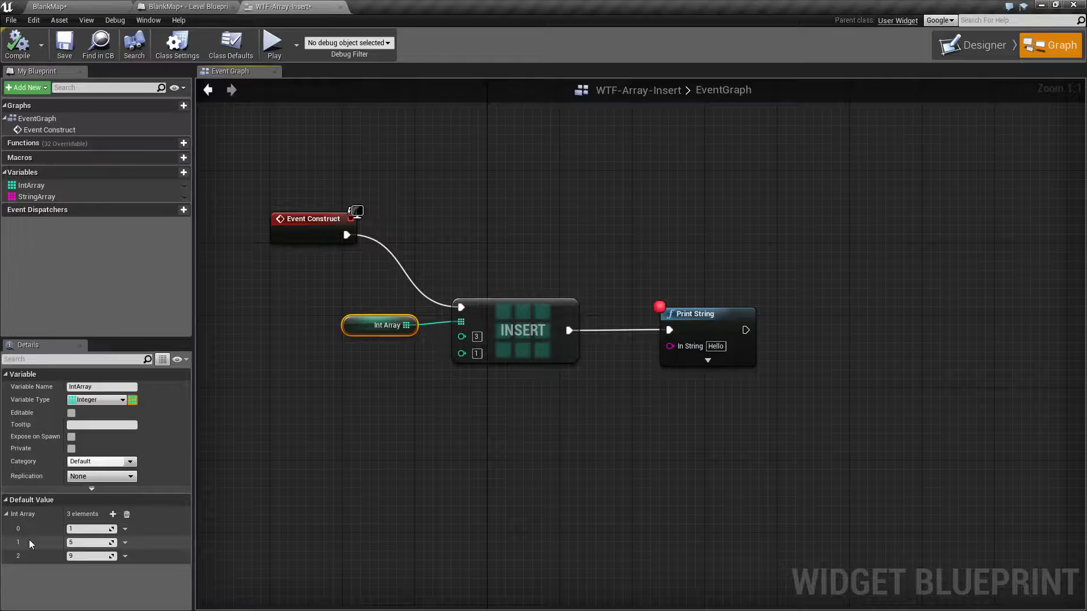
mouse_move(21, 560)
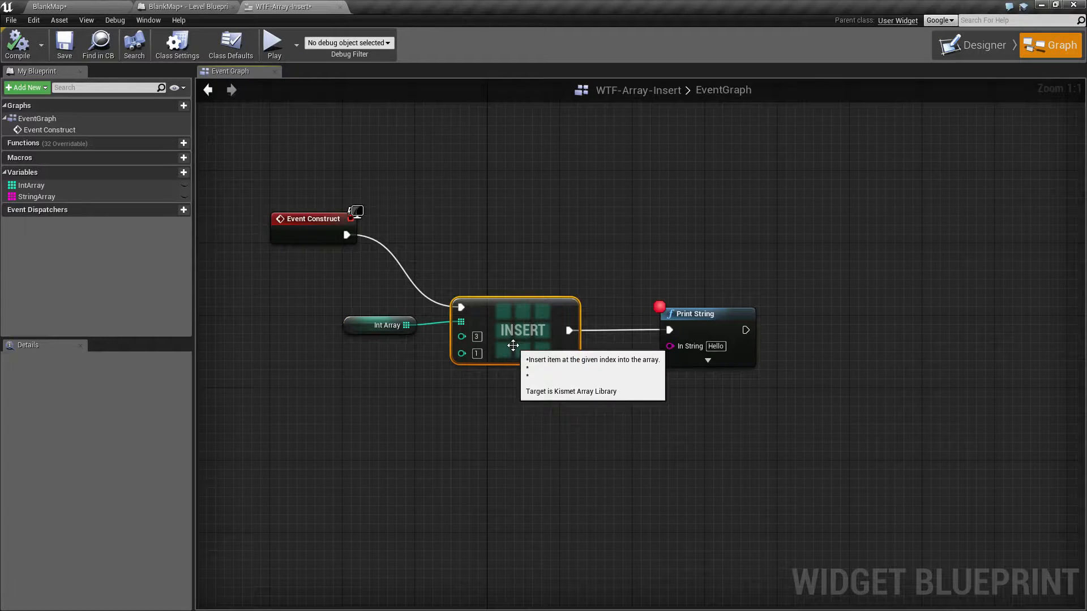
mouse_move(519, 438)
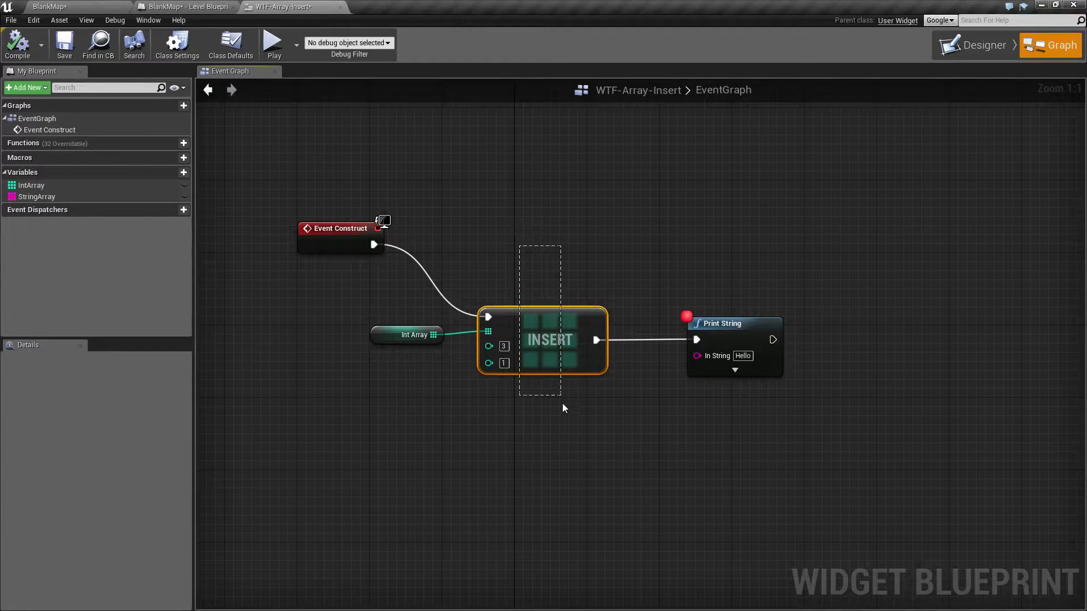
click(552, 415)
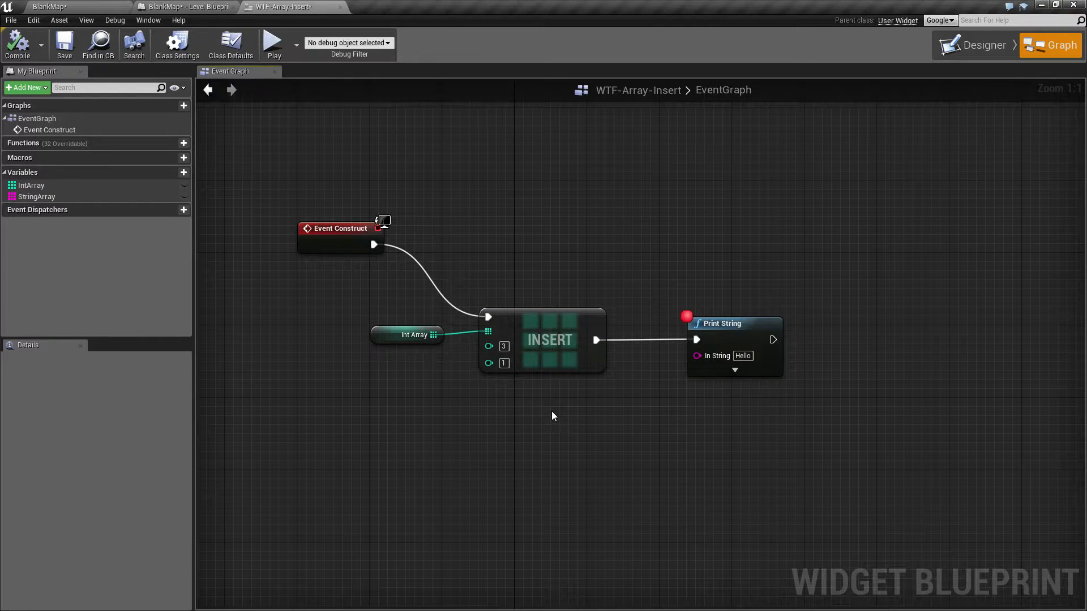